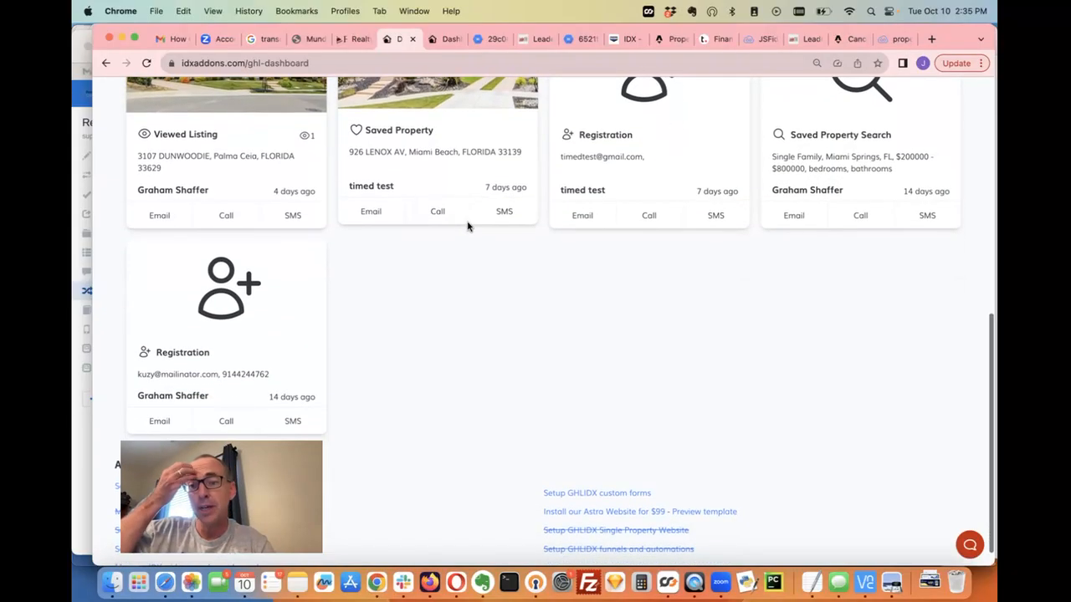
# - Run the fiddle so the embedded Plunk home-worth widget renders
pyautogui.scroll(-3)
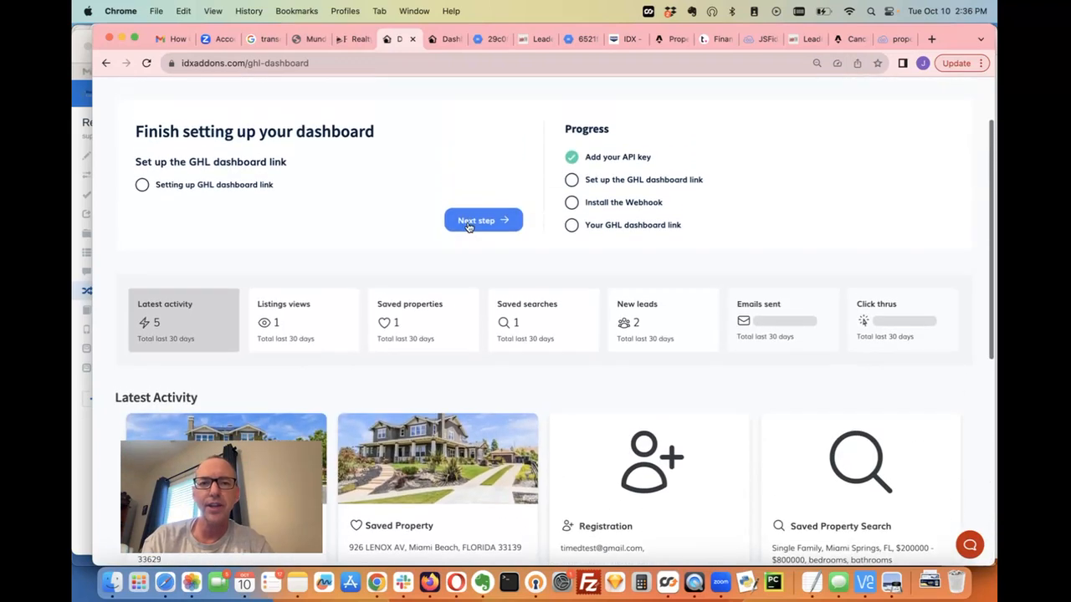
pyautogui.scroll(-3)
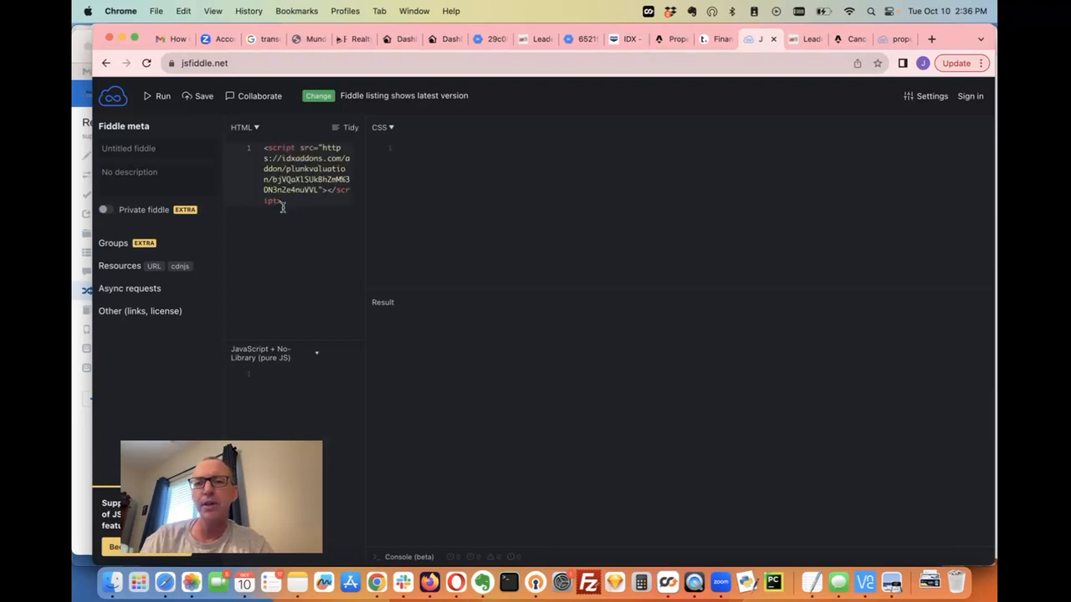
pyautogui.click(163, 95)
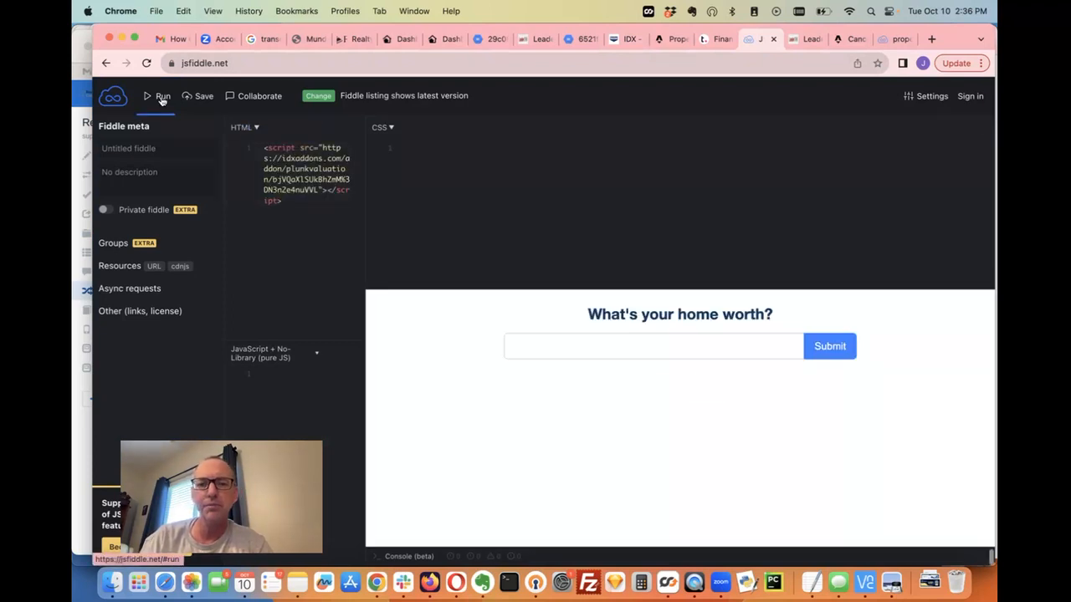
pyautogui.click(163, 96)
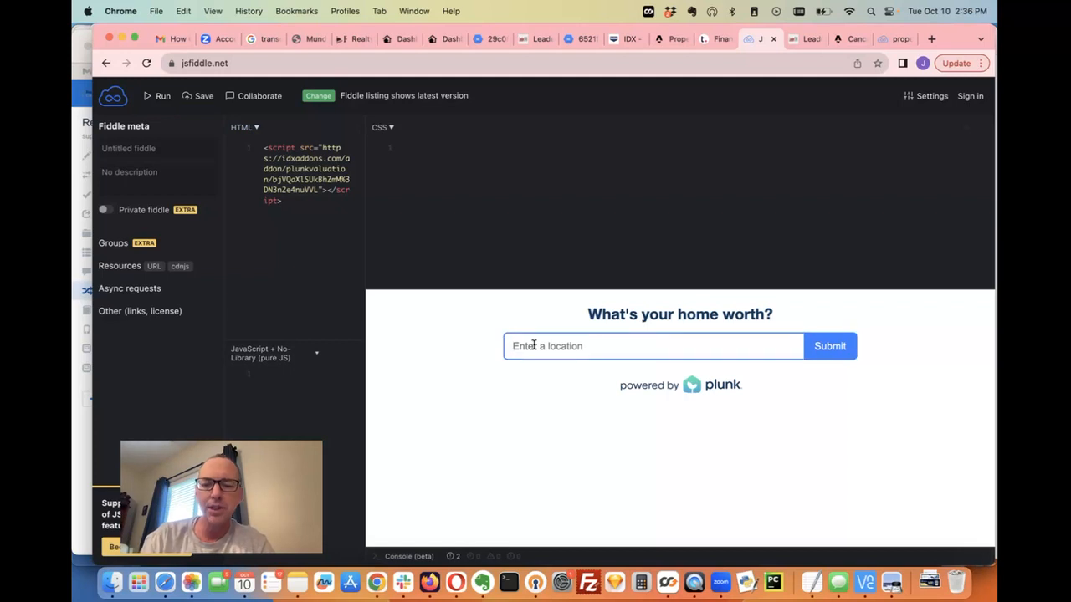
pyautogui.write('1204 Cal')
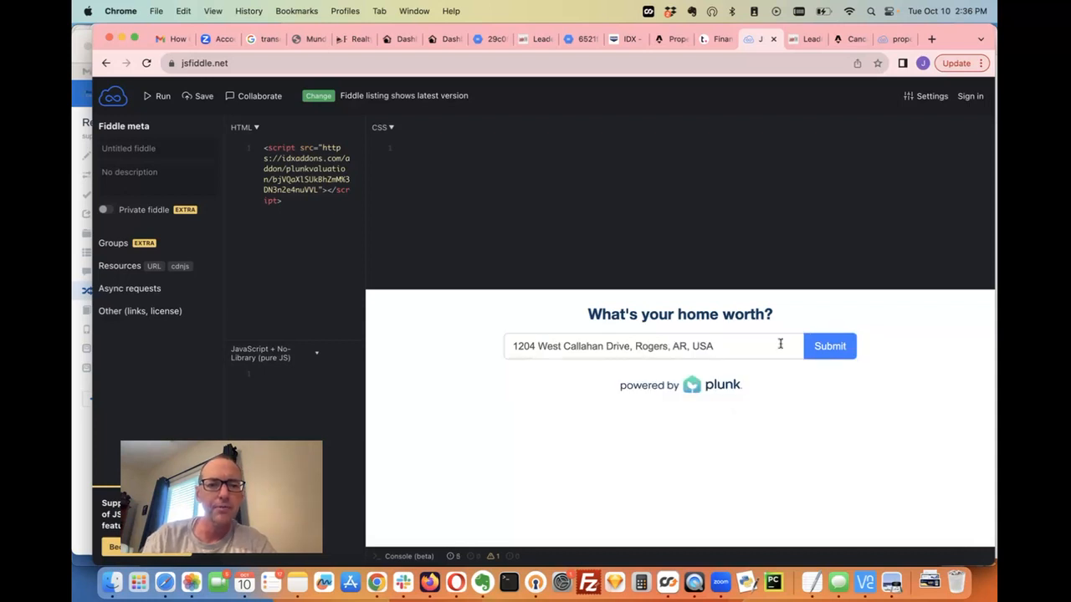
pyautogui.click(829, 345)
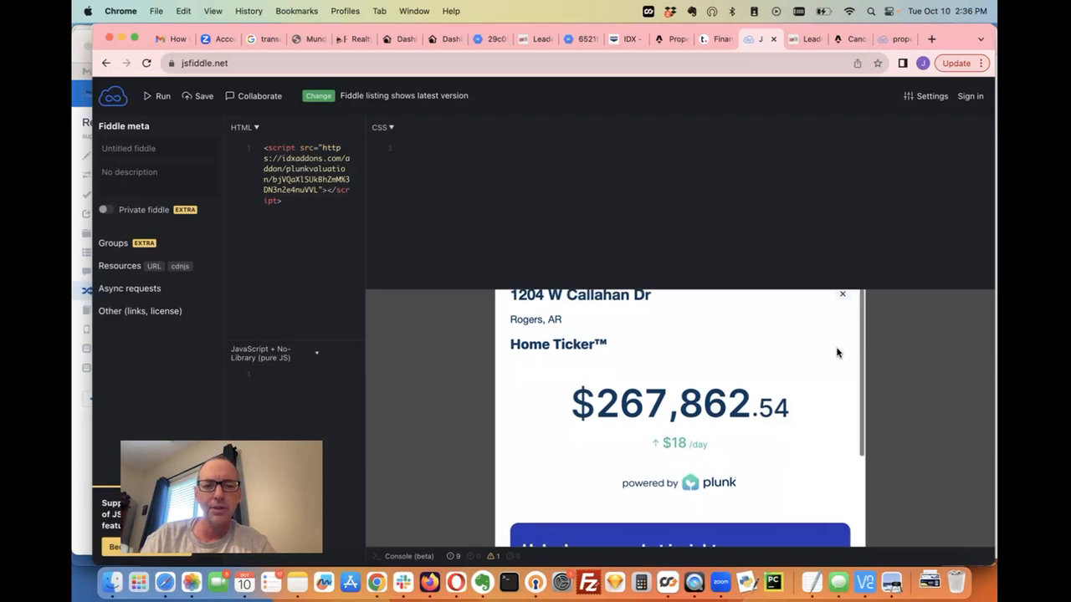
# - Scroll the valuation popup past the $267,862.54 Home Ticker to the market-insights form
pyautogui.scroll(-3)
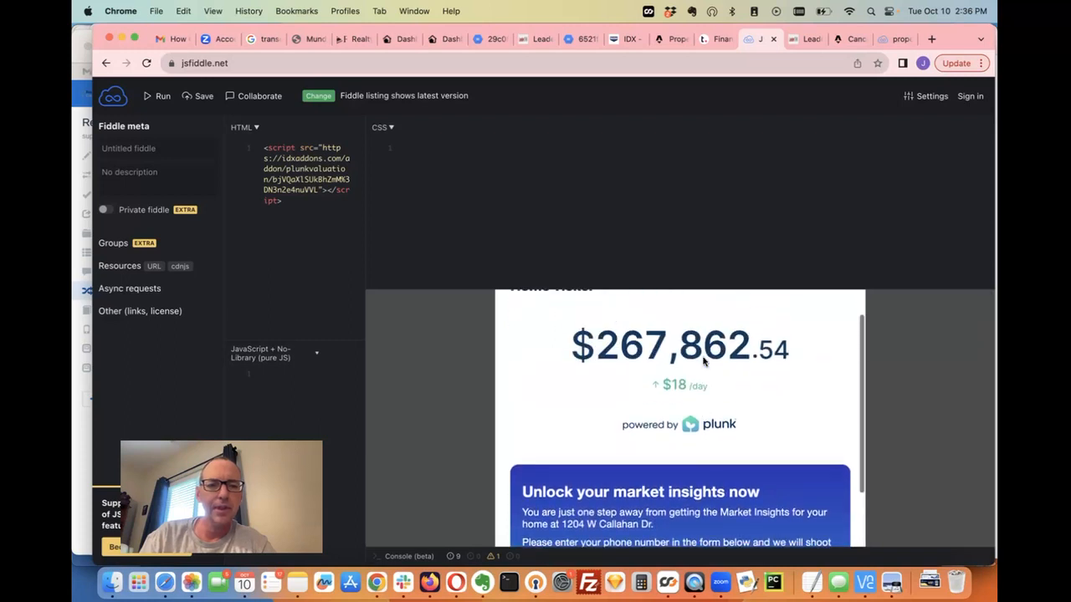
pyautogui.scroll(-3)
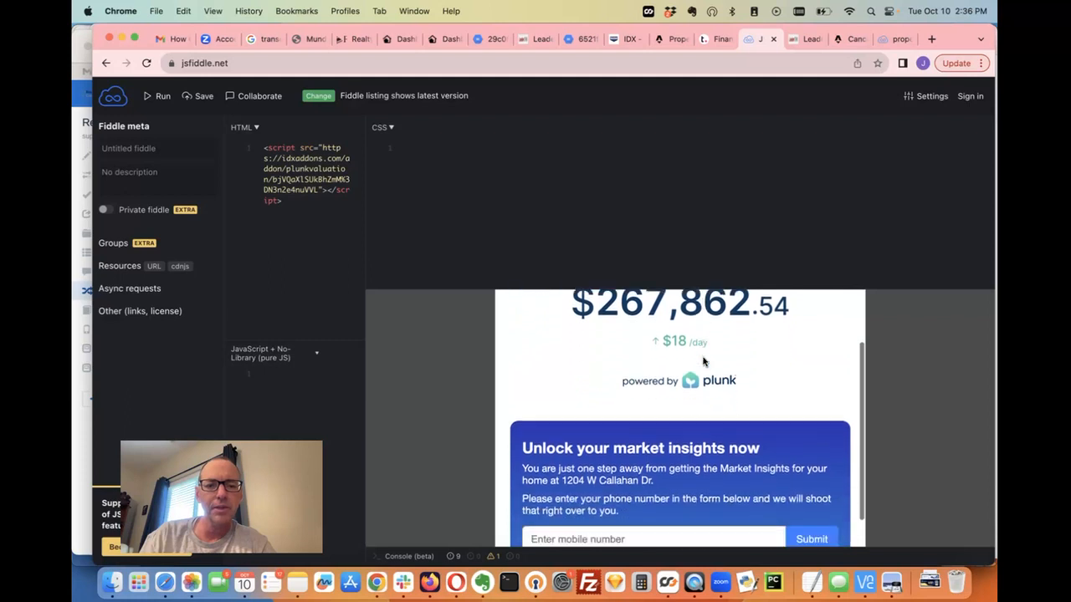
pyautogui.scroll(-3)
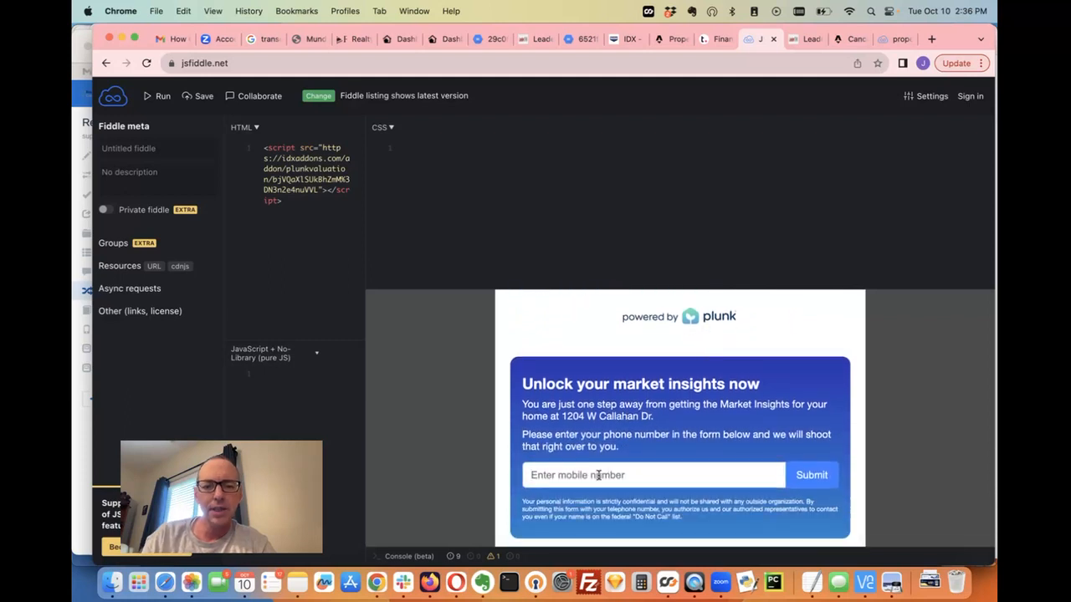
pyautogui.write('(435')
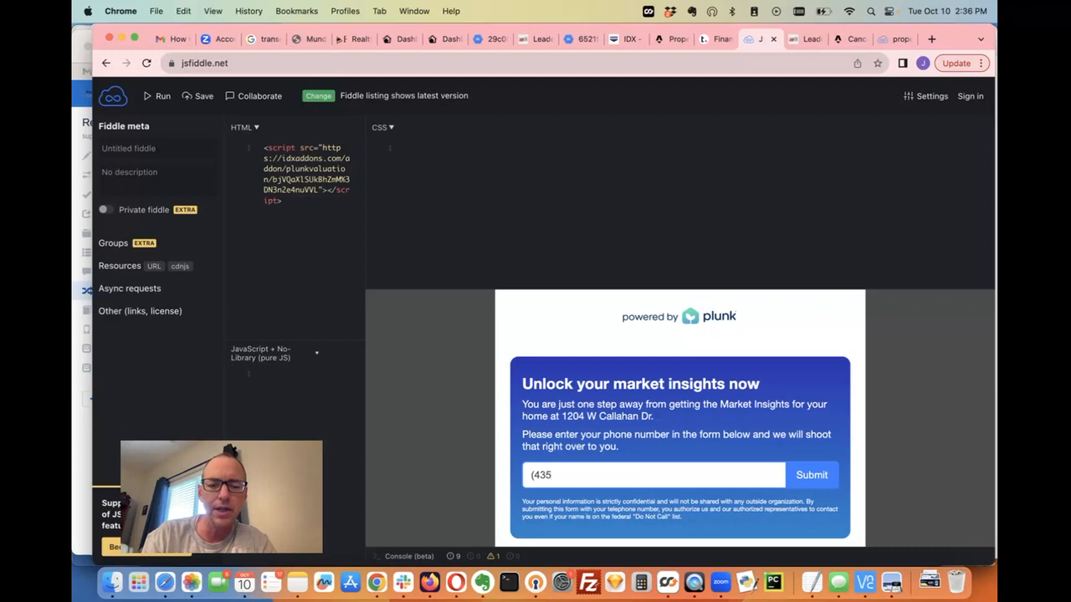
pyautogui.write(') 222')
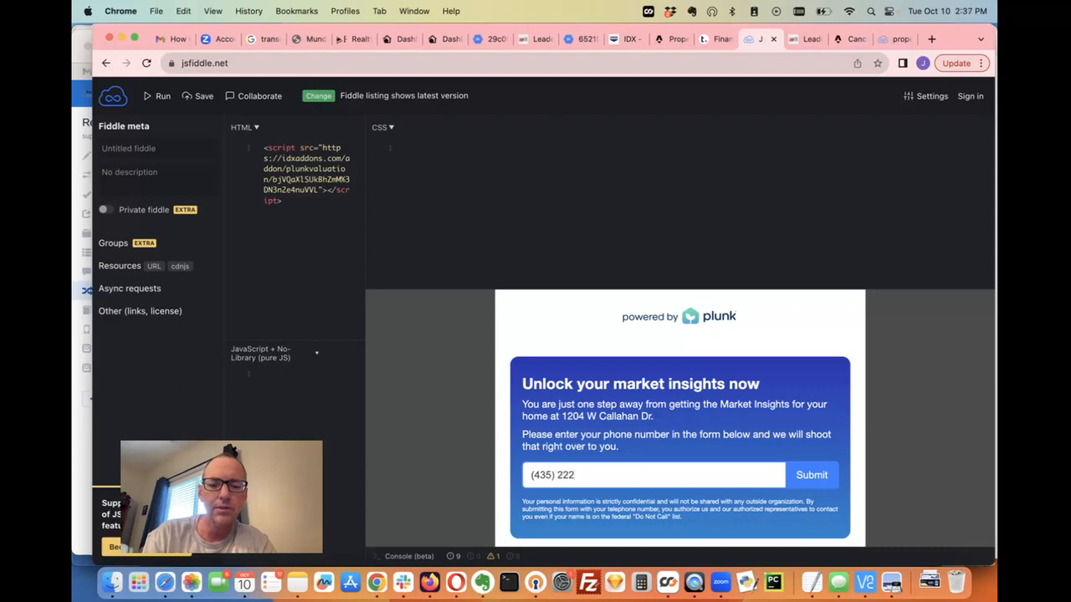
pyautogui.write('-5522')
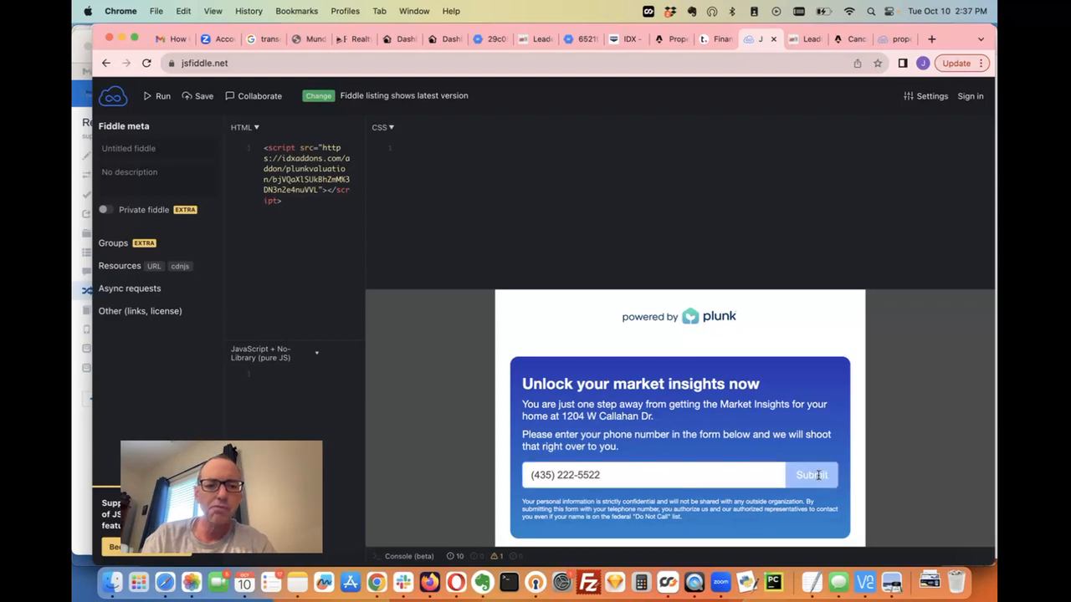
pyautogui.click(809, 475)
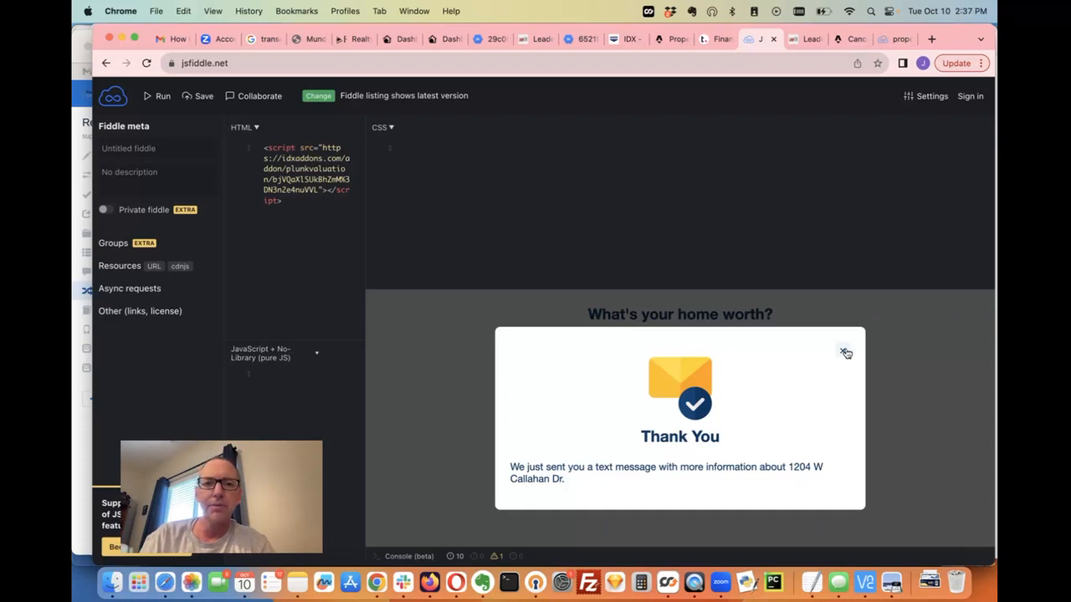
pyautogui.click(847, 351)
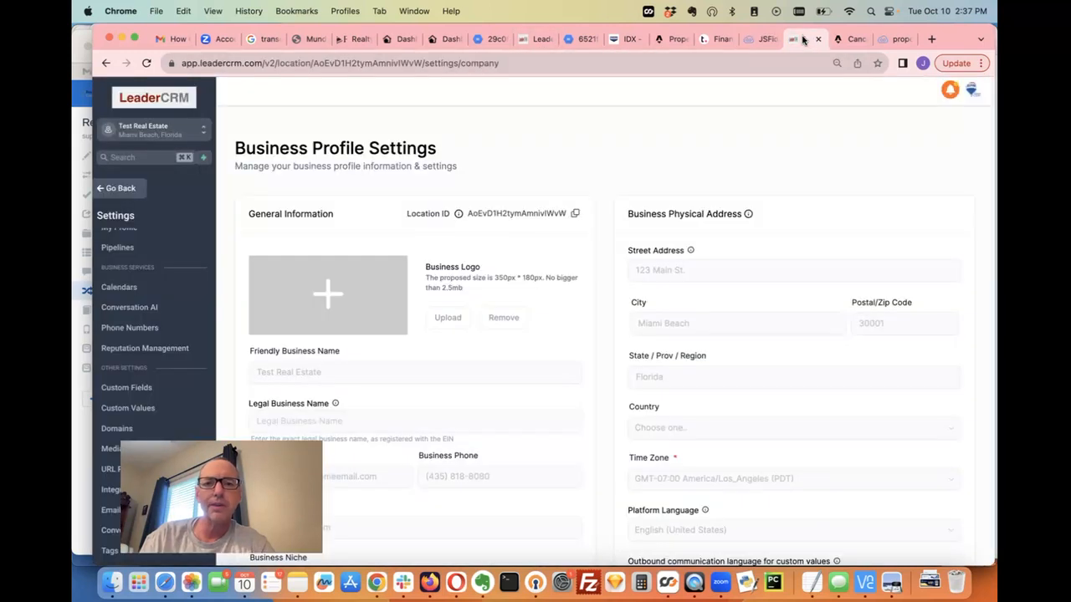
# - Switch to the LeaderCRM test contact and refresh it to check for new Plunk notes
pyautogui.click(525, 38)
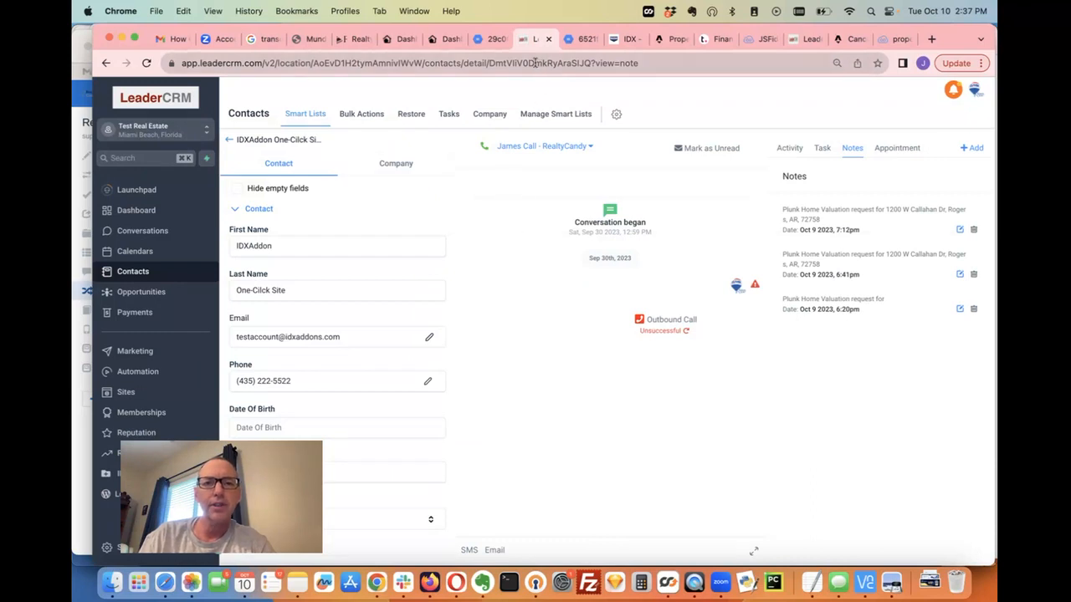
pyautogui.click(410, 63)
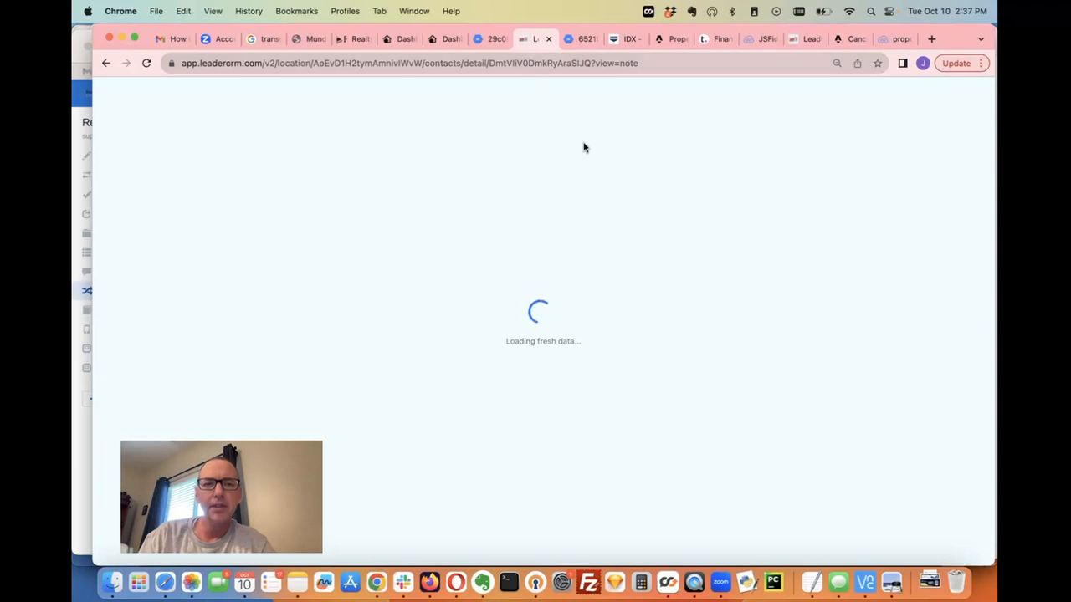
pyautogui.moveTo(820, 218)
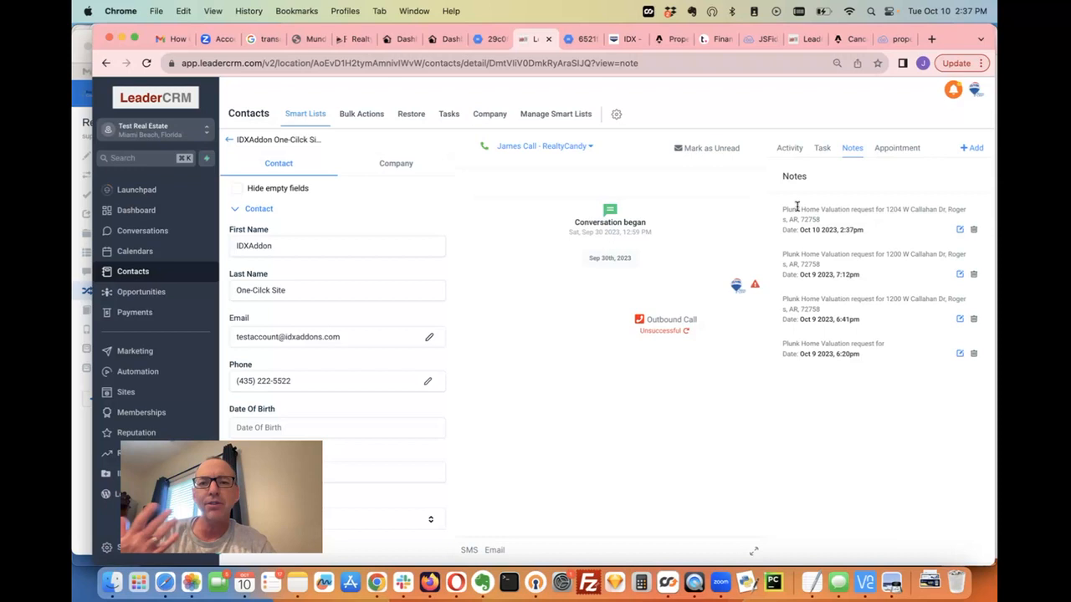
pyautogui.moveTo(789, 209)
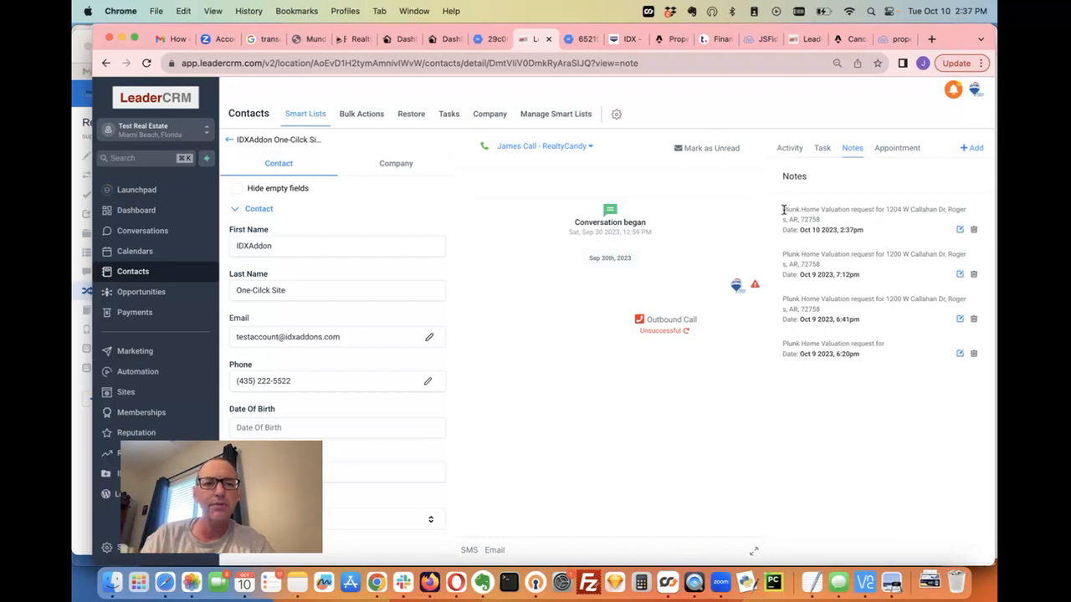
pyautogui.doubleClick(811, 209)
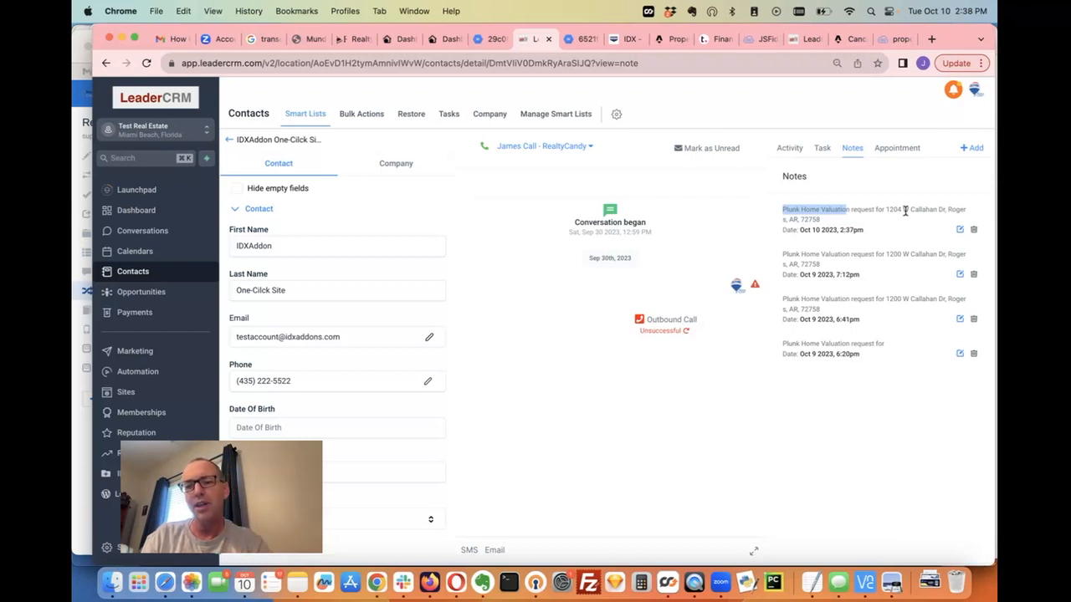
pyautogui.moveTo(954, 518)
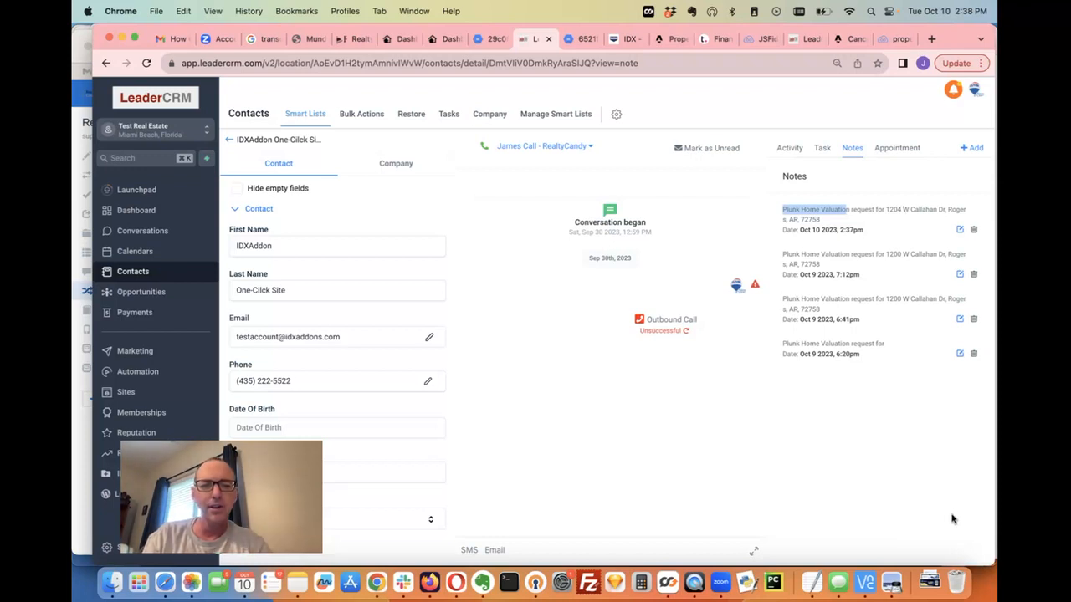